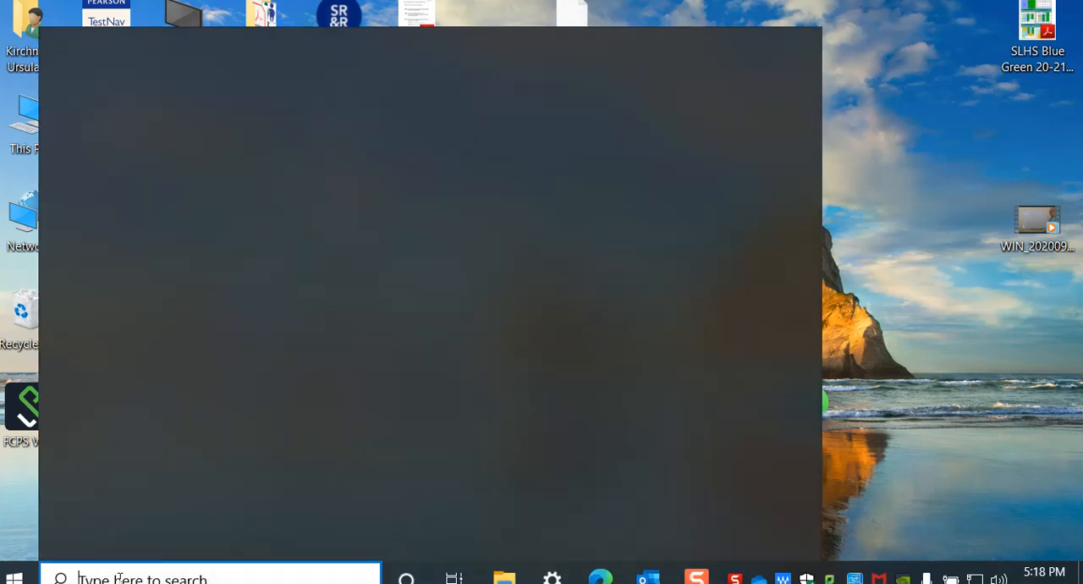
Search Windows for 'calculator' so Calculator shows as the best match
left_click(210, 577)
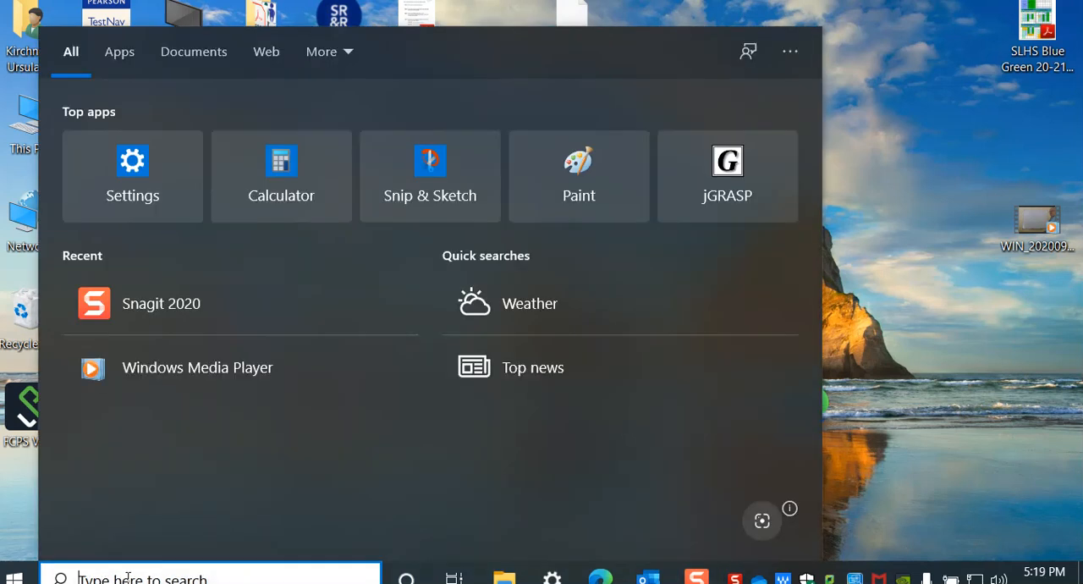
type("calculator")
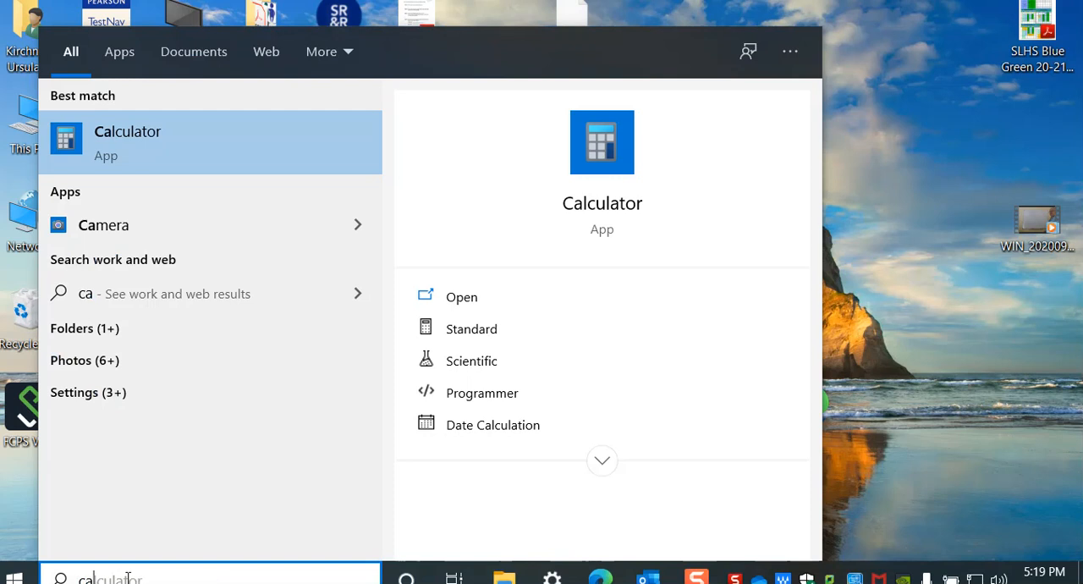
type("l")
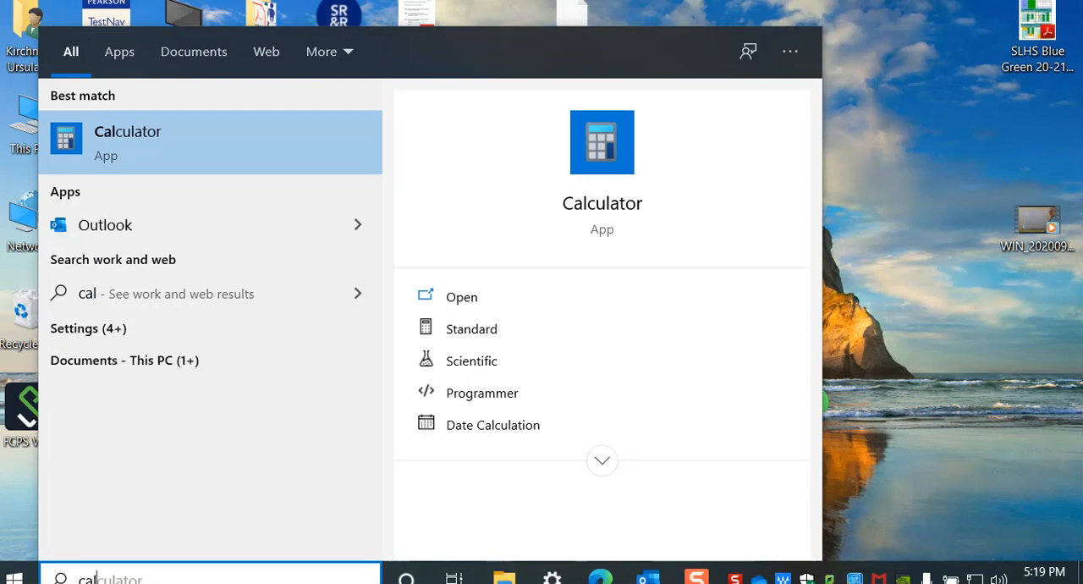
mouse_move(461, 297)
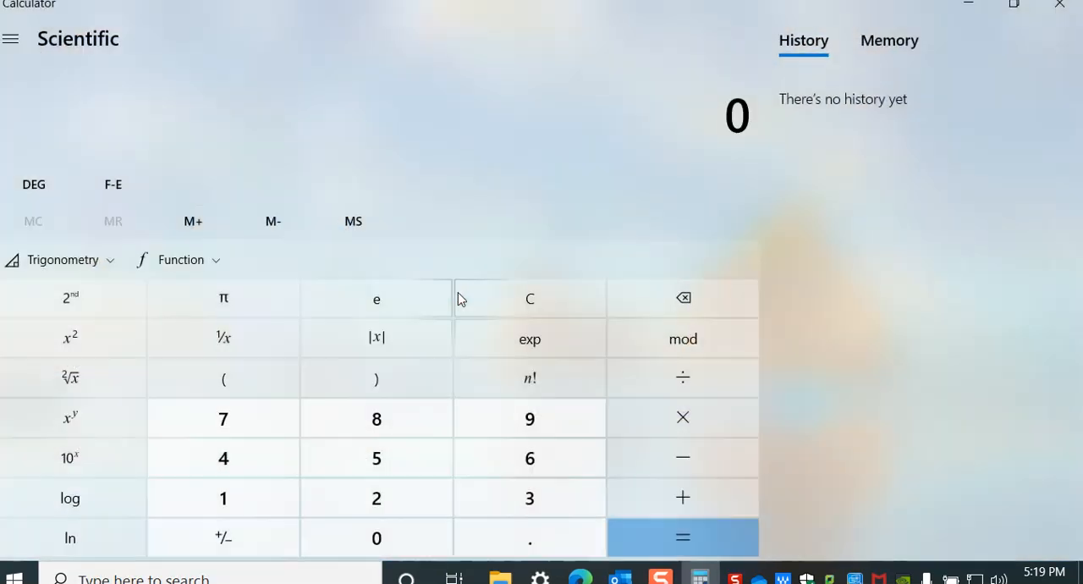
mouse_move(11, 39)
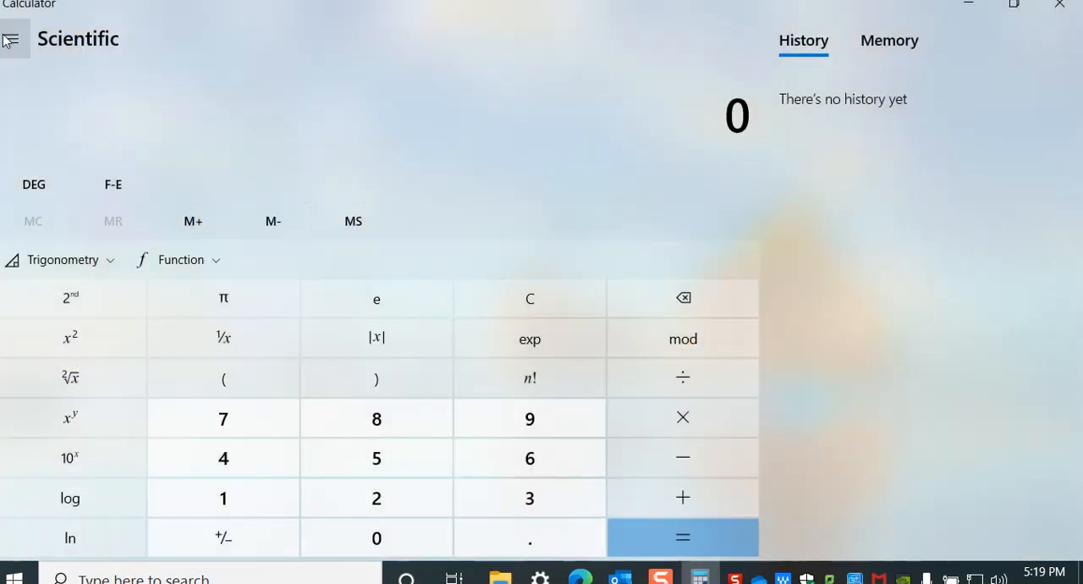
left_click(14, 40)
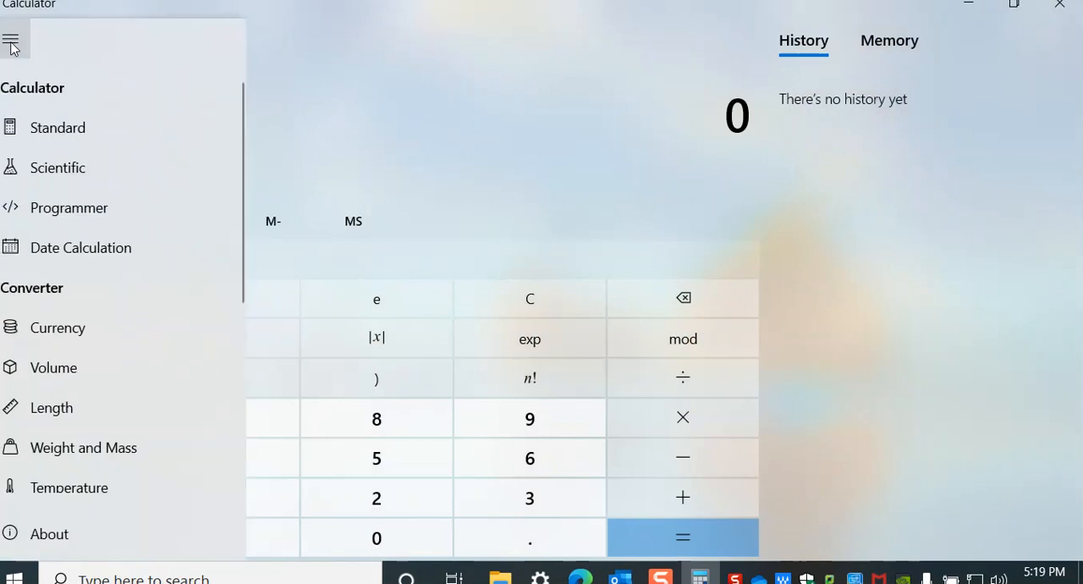
mouse_move(58, 166)
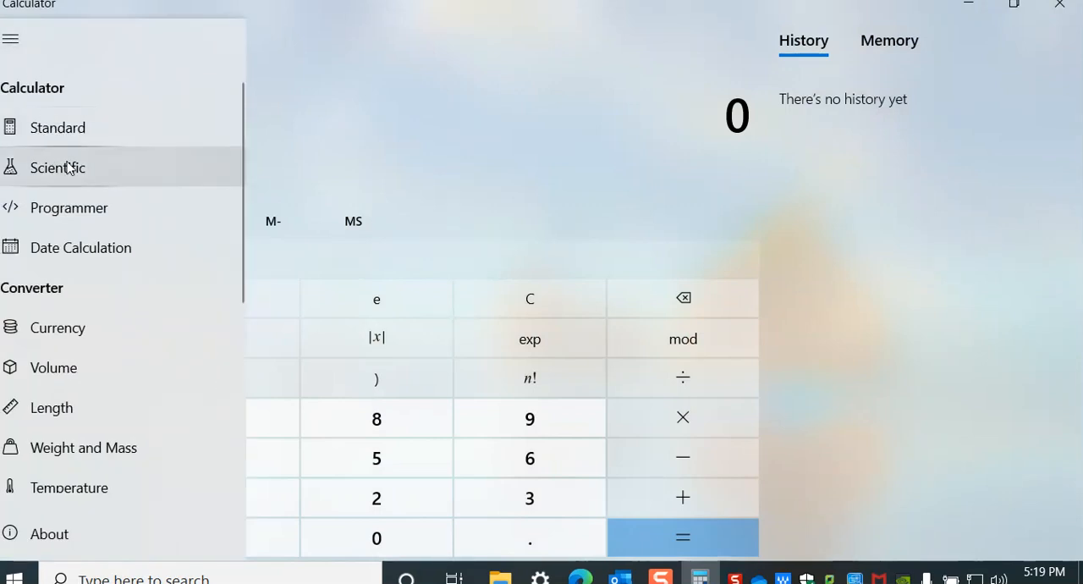
mouse_move(90, 264)
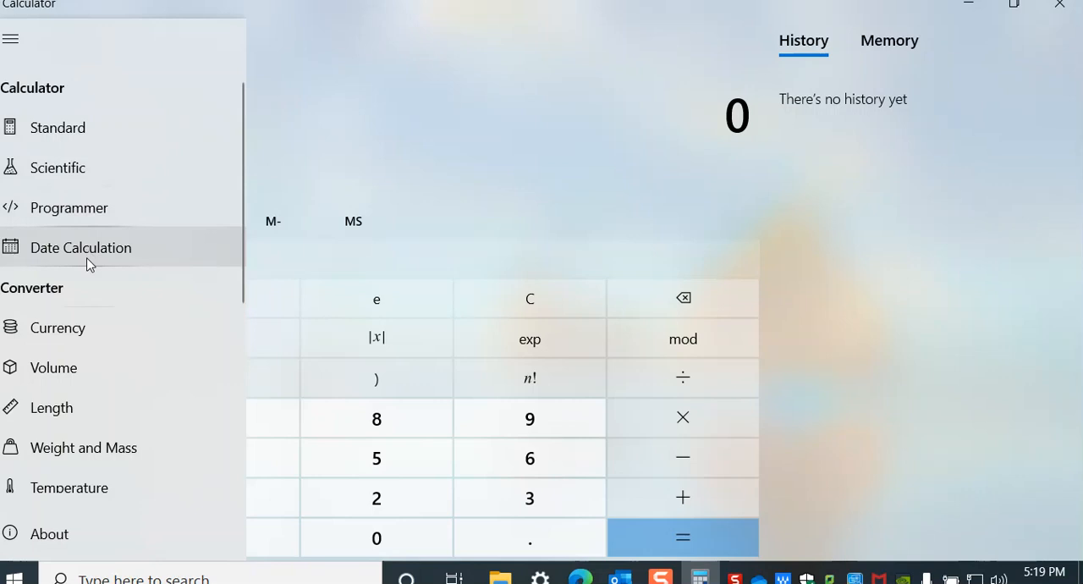
mouse_move(90, 401)
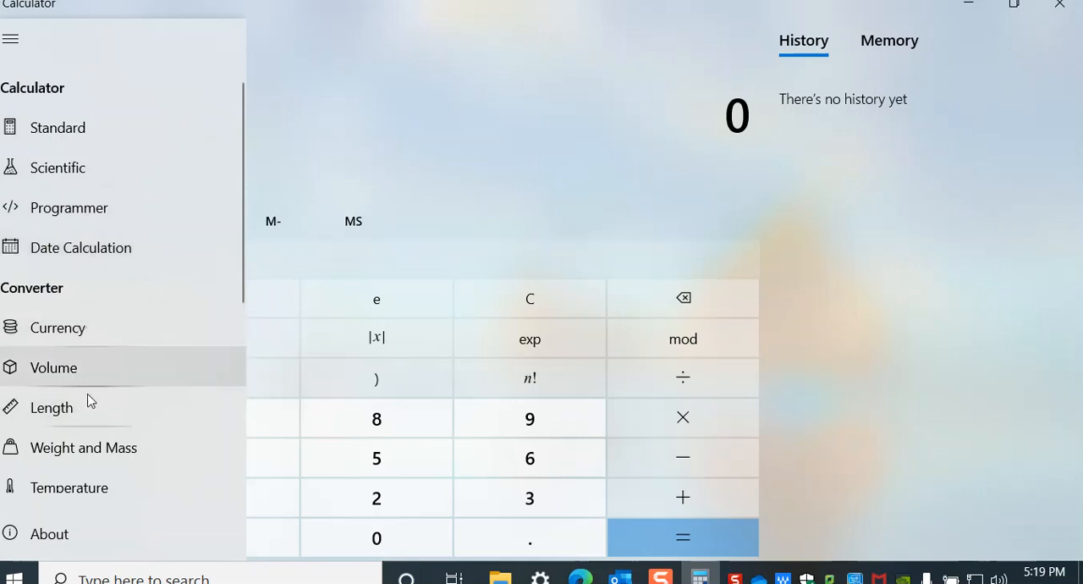
mouse_move(76, 477)
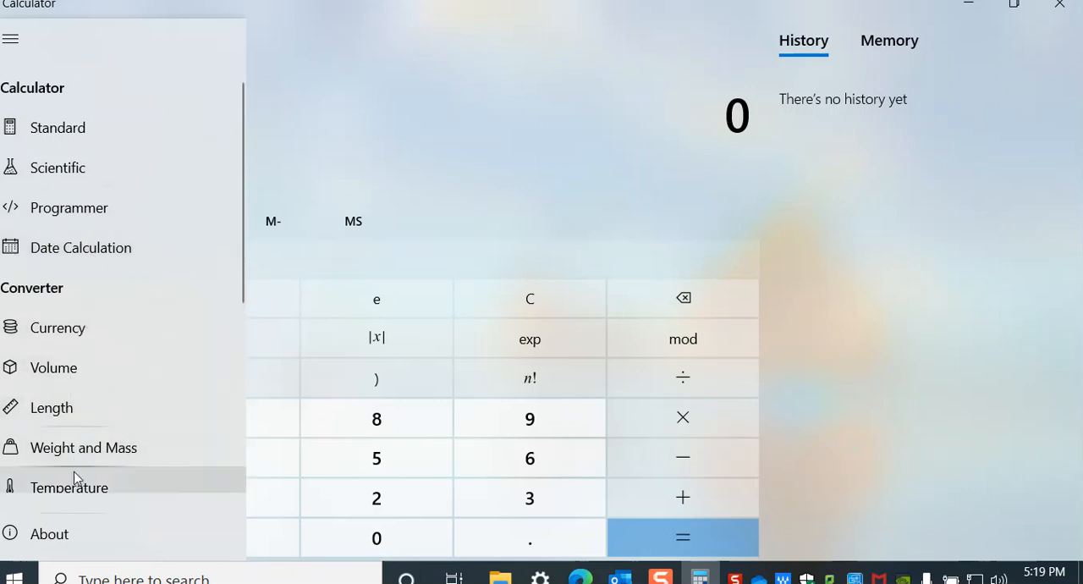
mouse_move(83, 447)
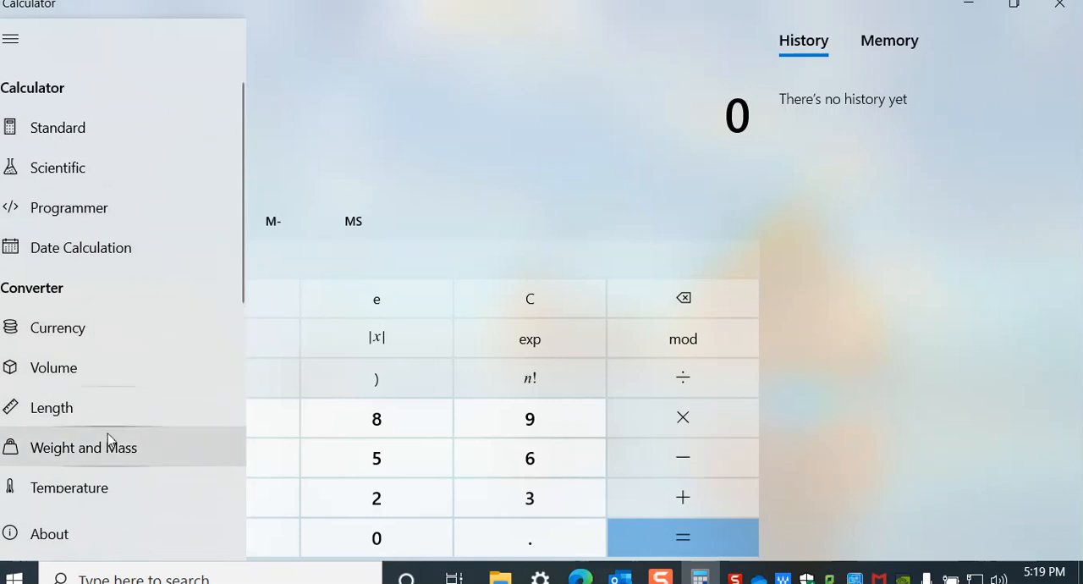
mouse_move(108, 180)
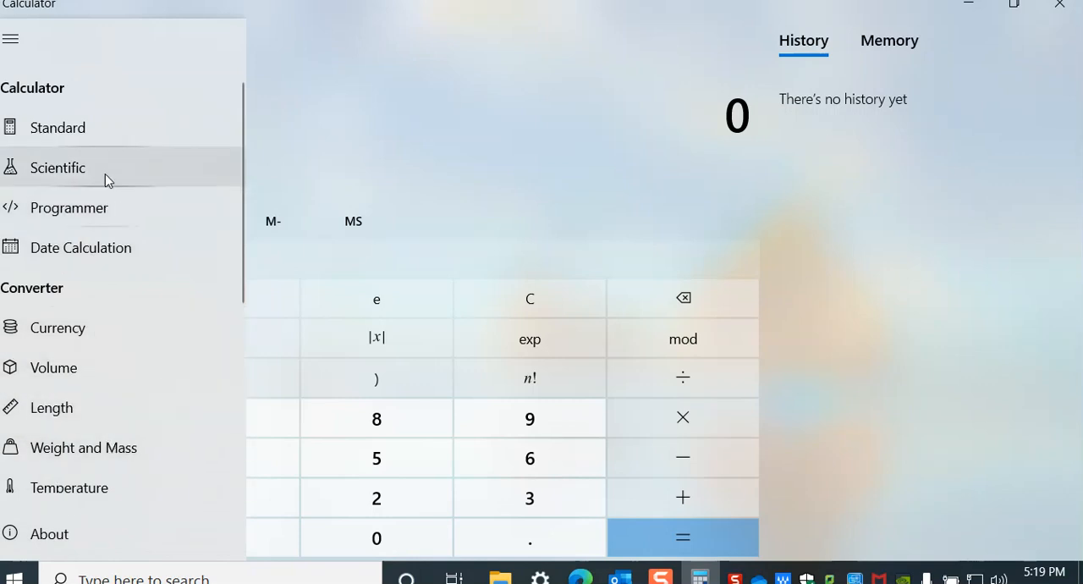
mouse_move(69, 172)
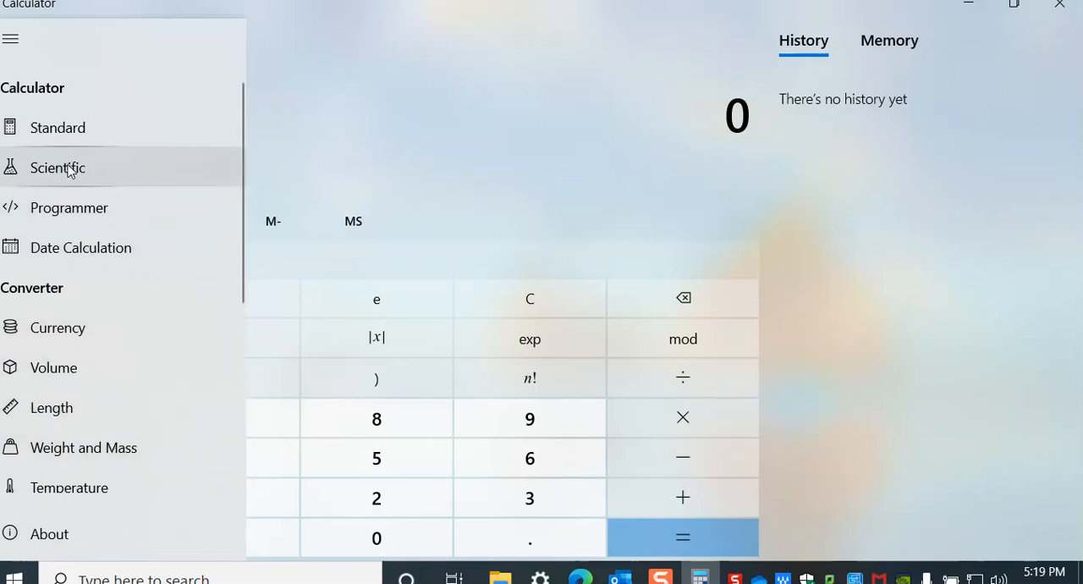
left_click(57, 166)
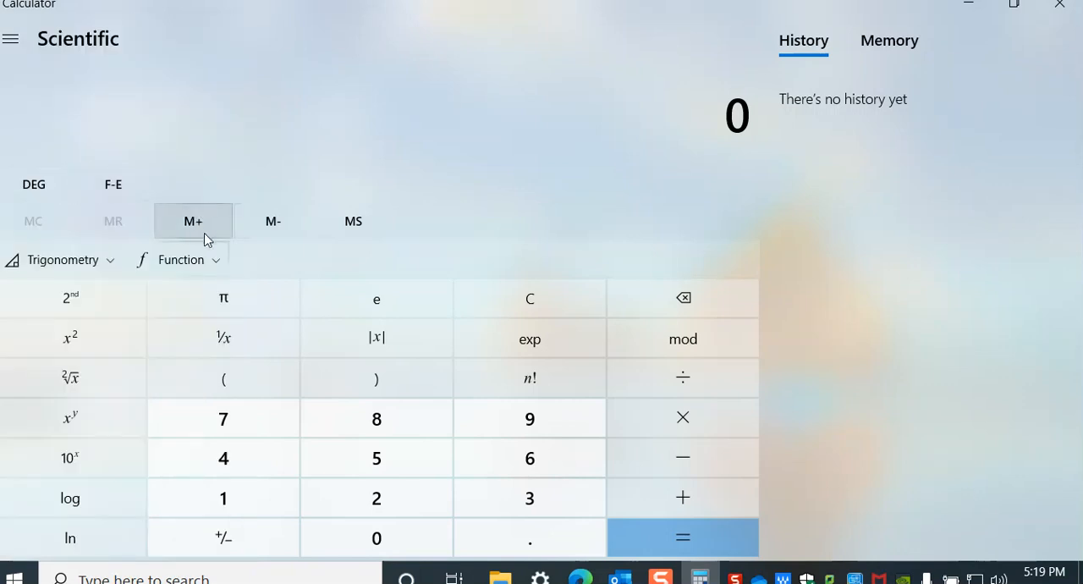
mouse_move(203, 148)
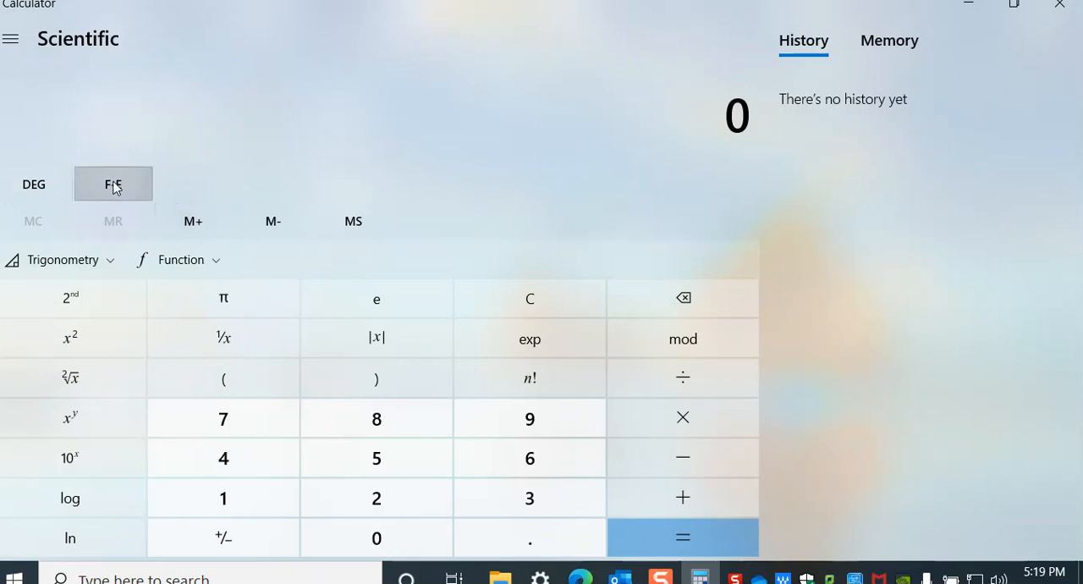
Turn on F-E scientific notation so the display reads 0.e+0
left_click(112, 183)
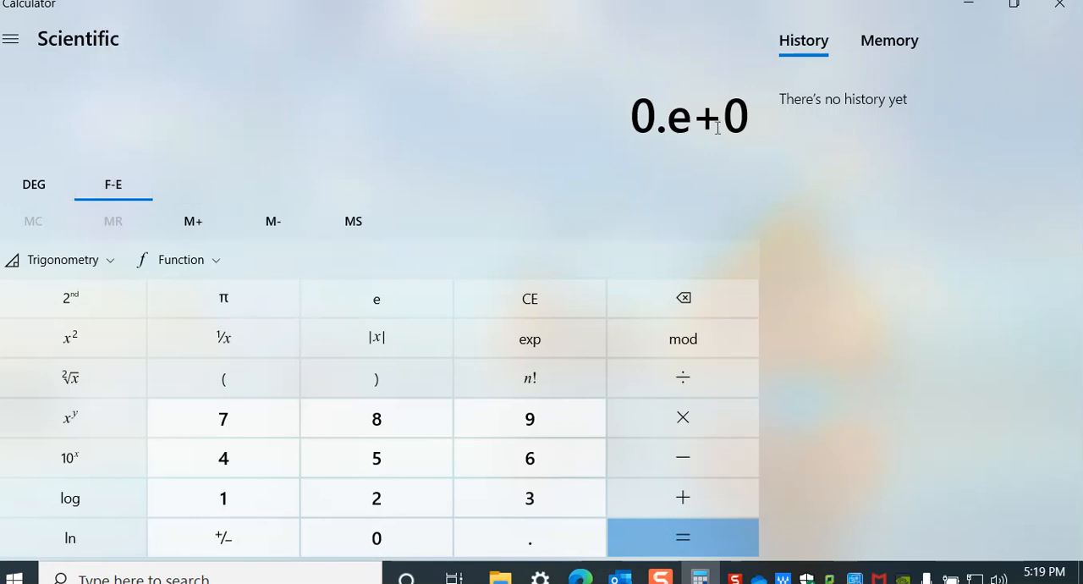
mouse_move(761, 134)
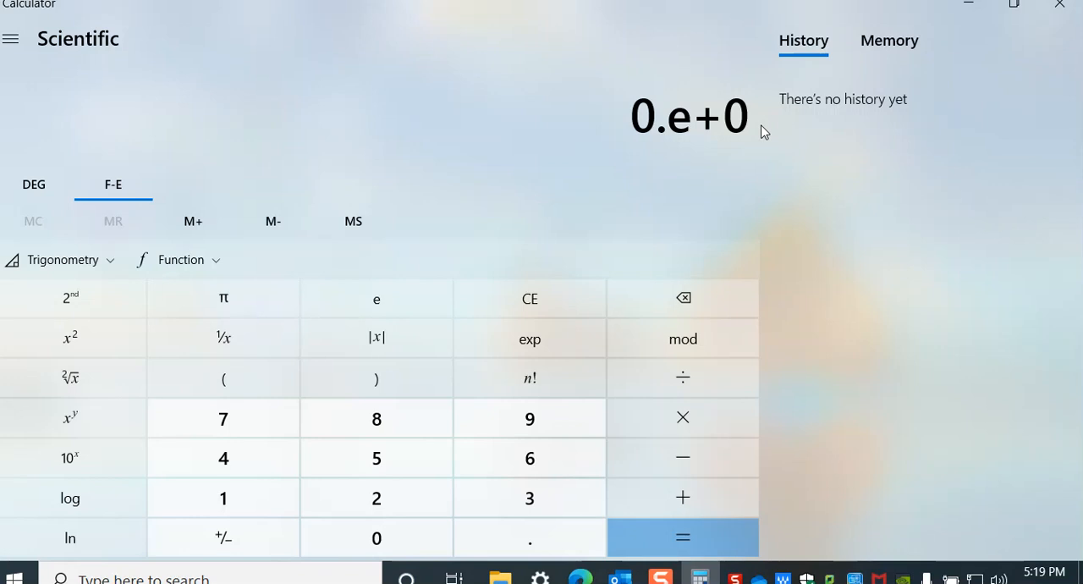
mouse_move(723, 193)
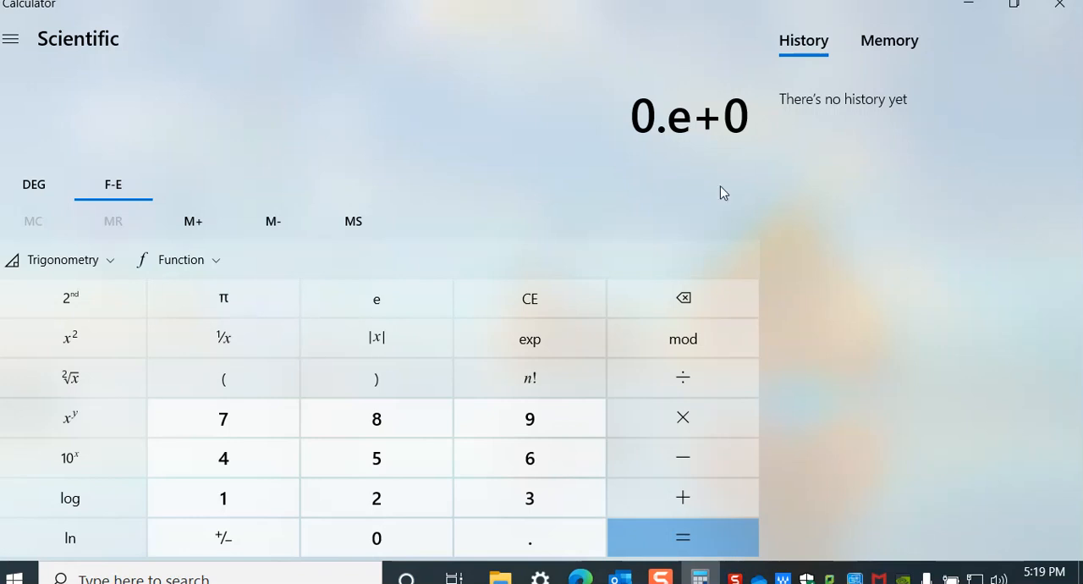
mouse_move(529, 457)
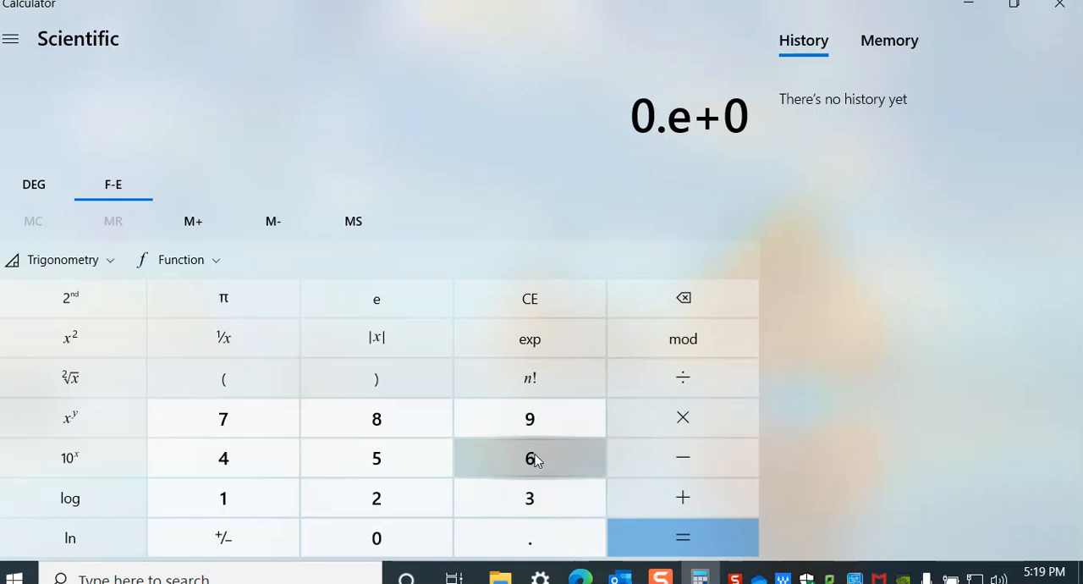
Compute 6.02e+23 × 3, showing 1.806e+24 as the first history entry
left_click(528, 456)
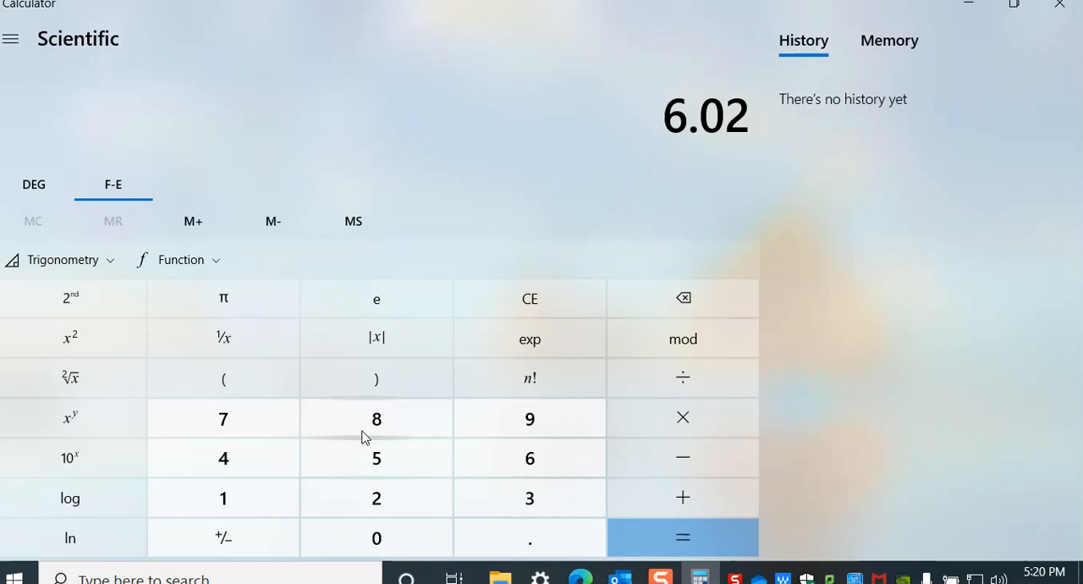
left_click(528, 338)
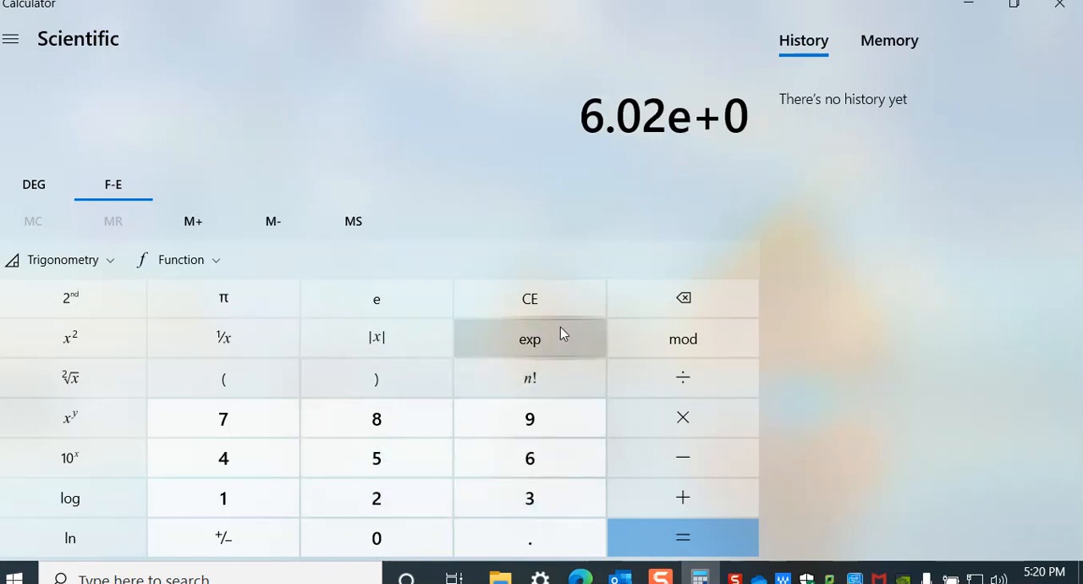
mouse_move(554, 316)
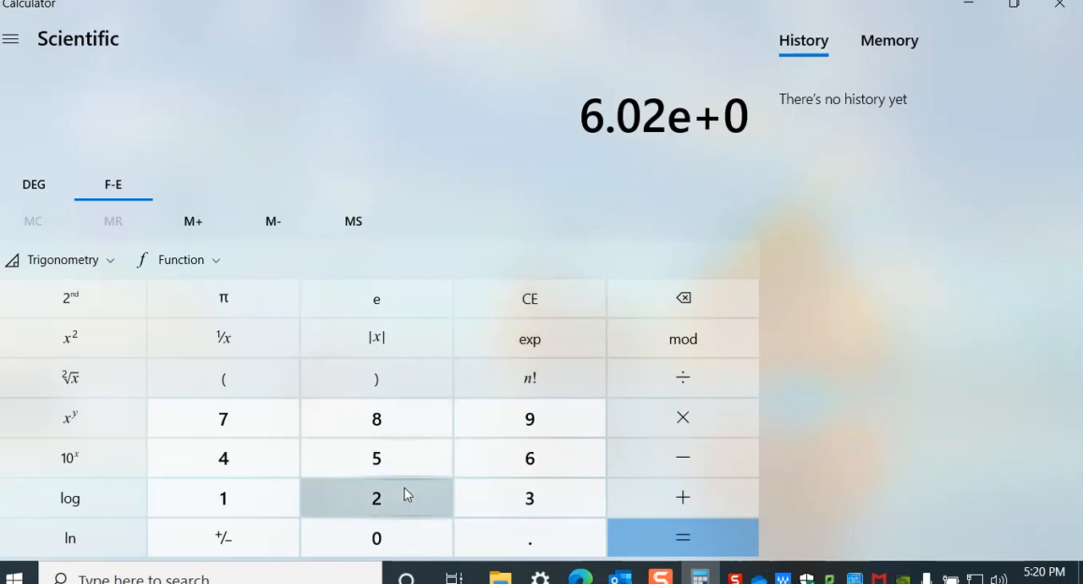
left_click(530, 498)
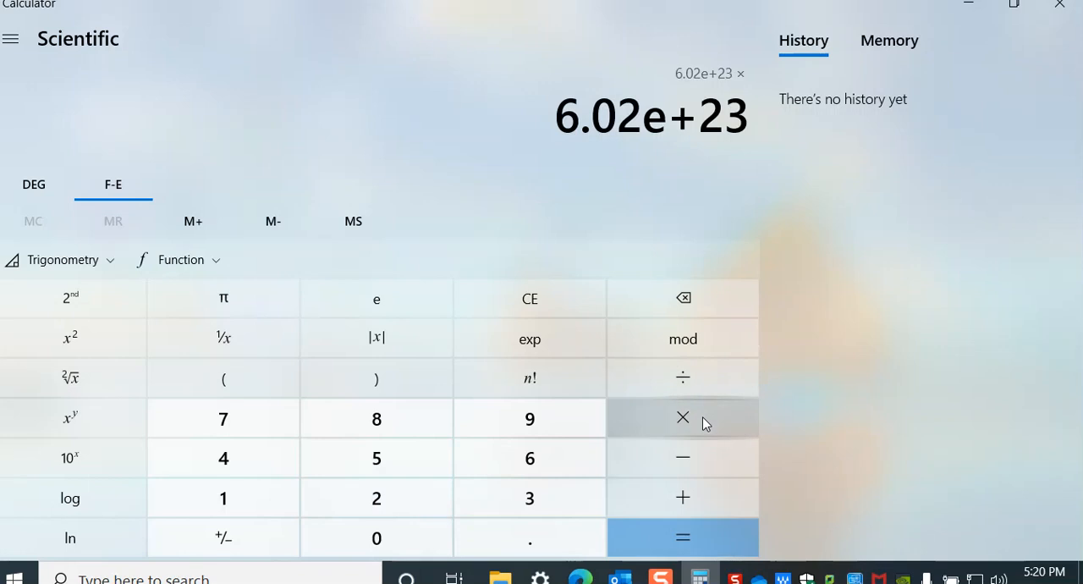
left_click(683, 537)
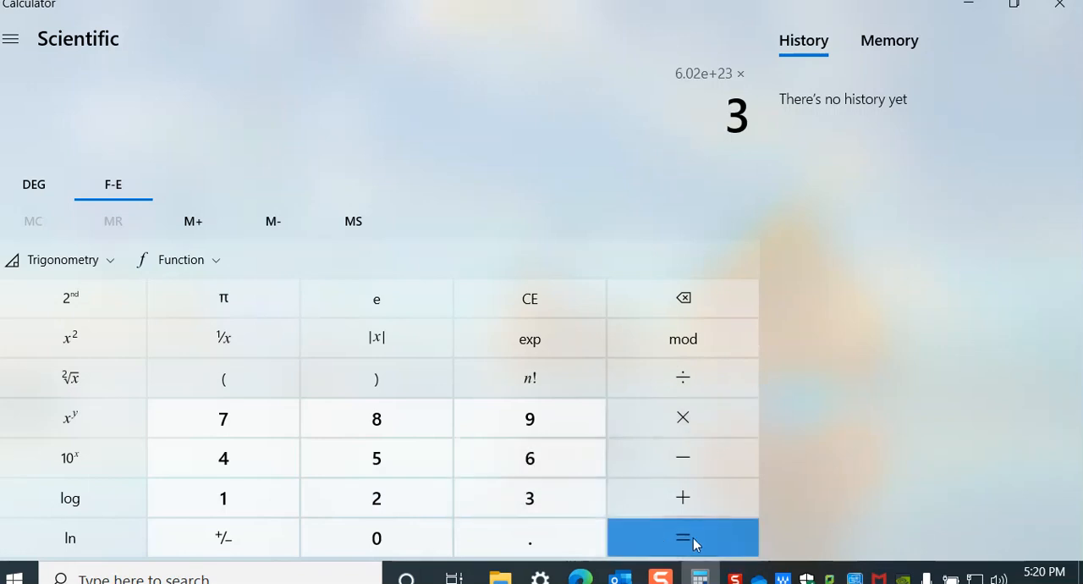
left_click(682, 537)
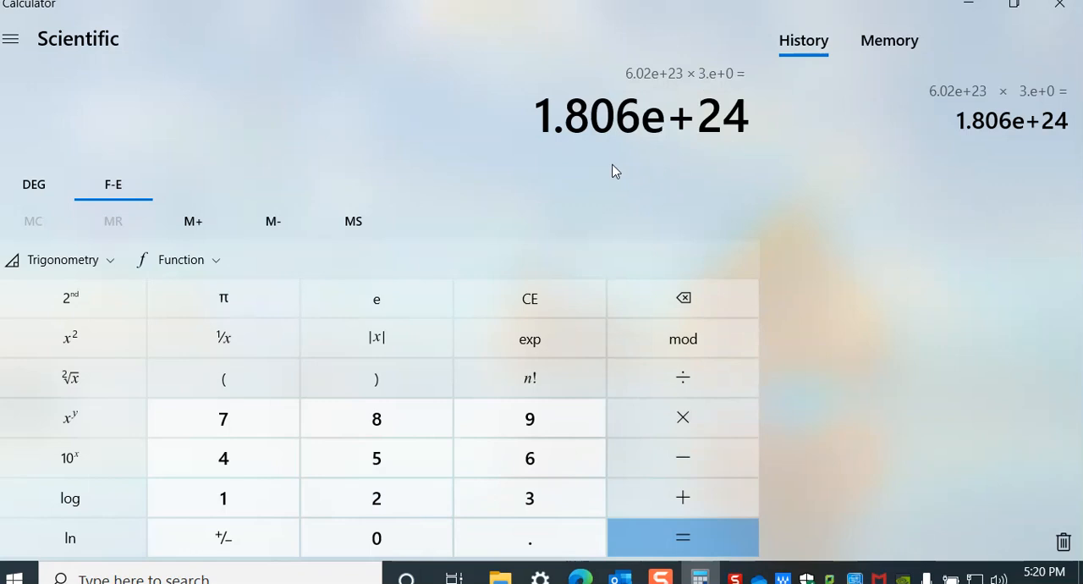
mouse_move(661, 125)
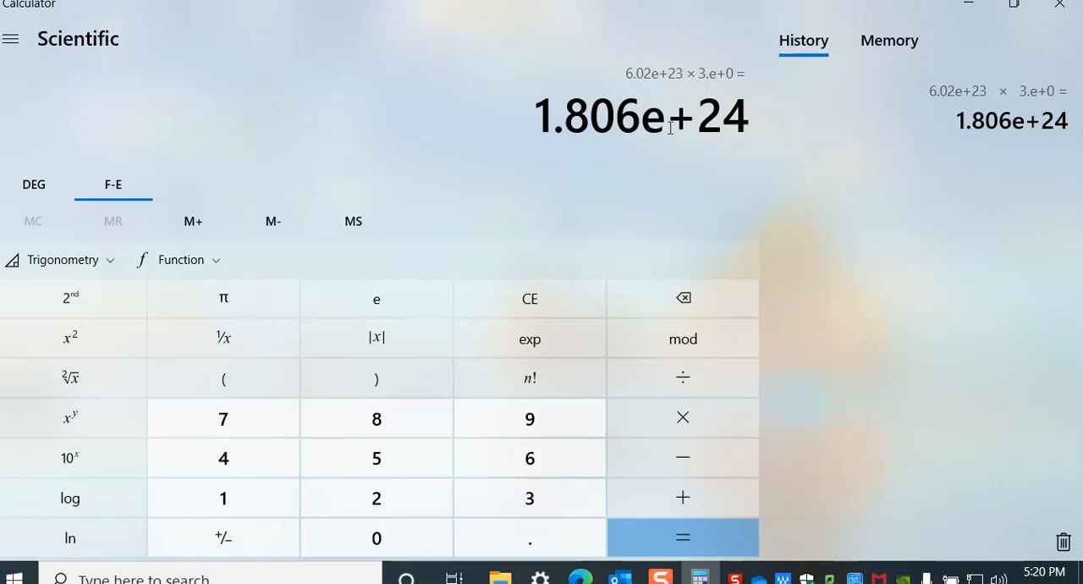
mouse_move(747, 115)
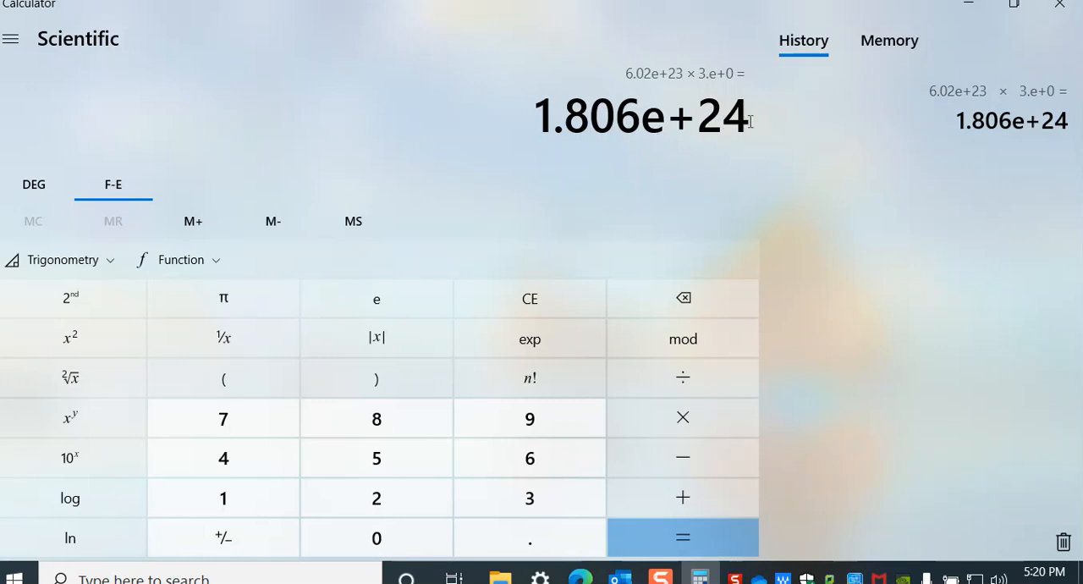
mouse_move(707, 198)
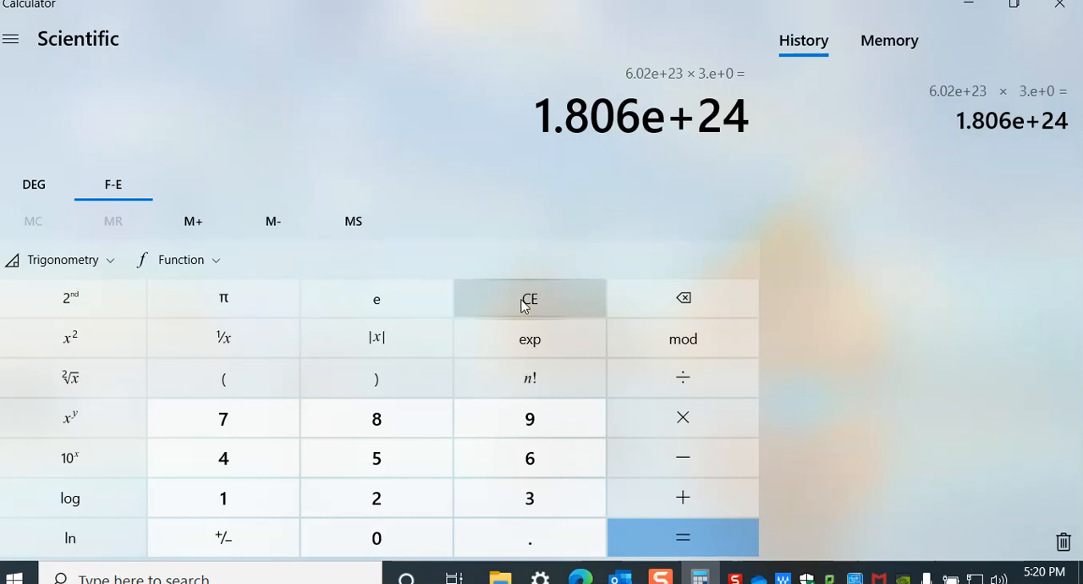
Clear the entry and compute 6.02e+23 ÷ 2.3e+3, giving about 2.617e+20
left_click(530, 297)
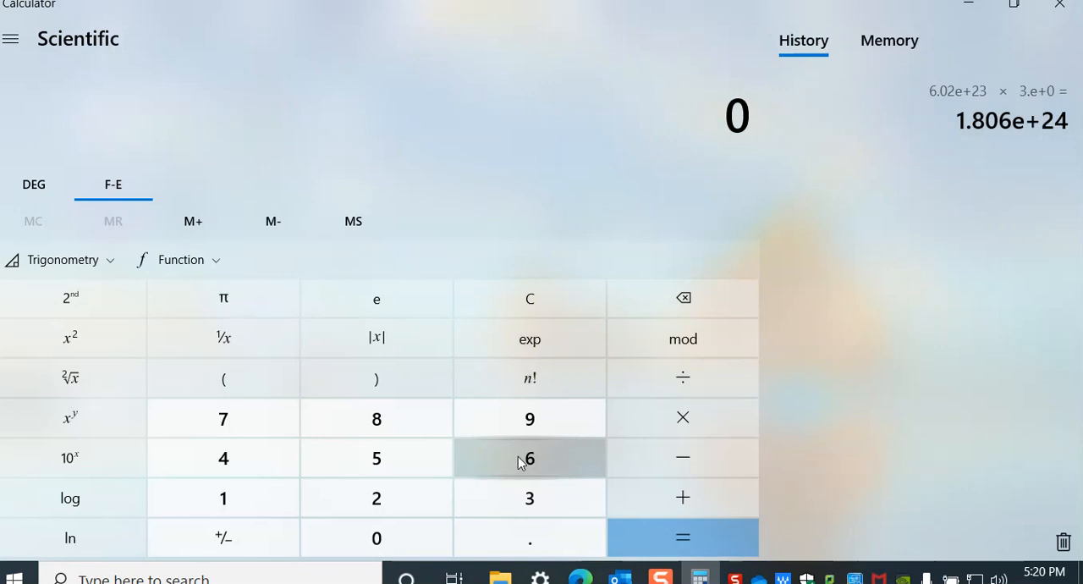
left_click(529, 458)
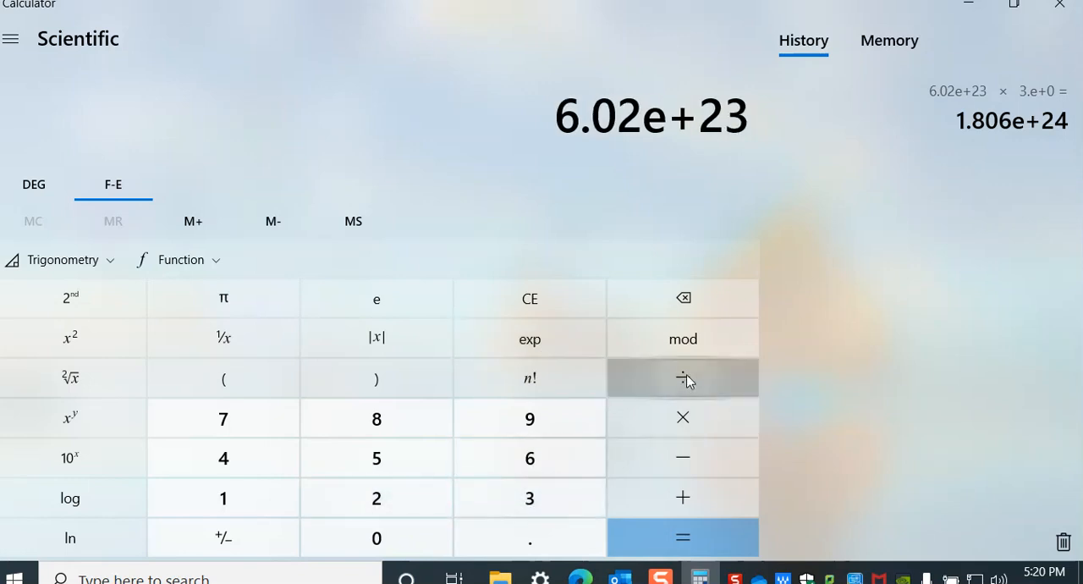
left_click(683, 378)
type("2.")
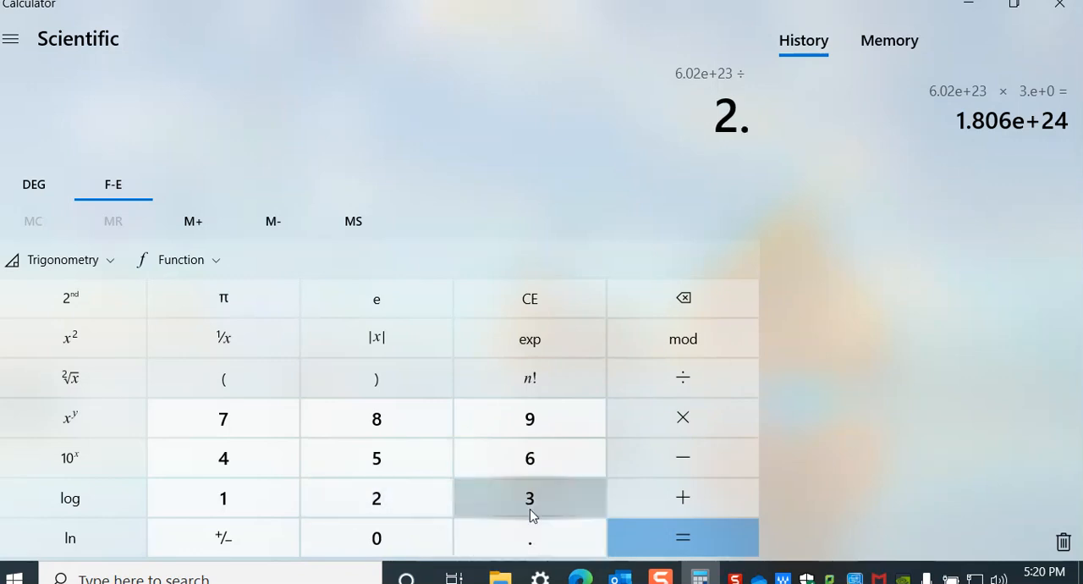
left_click(529, 497)
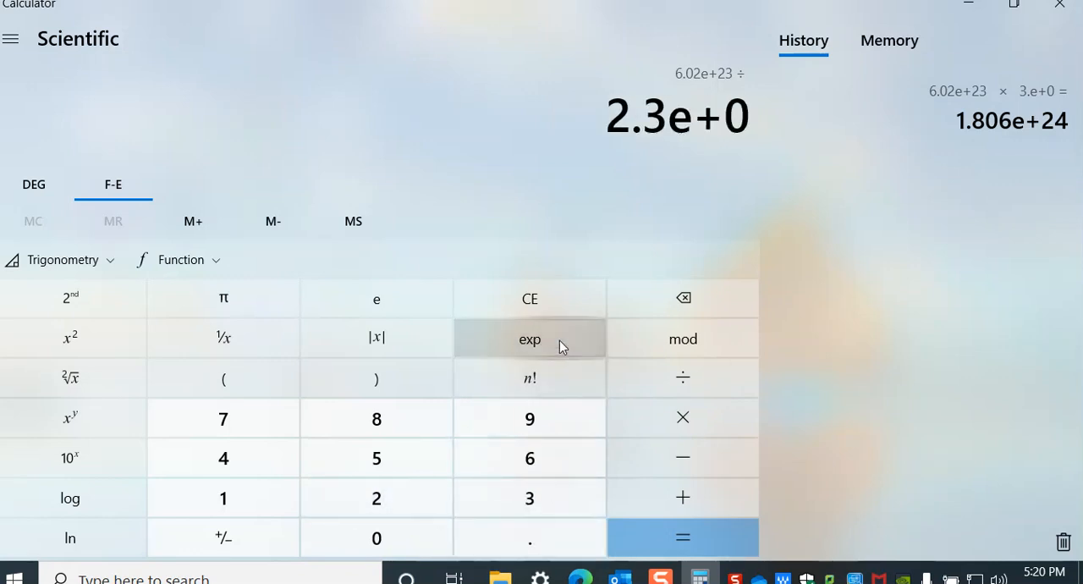
left_click(530, 497)
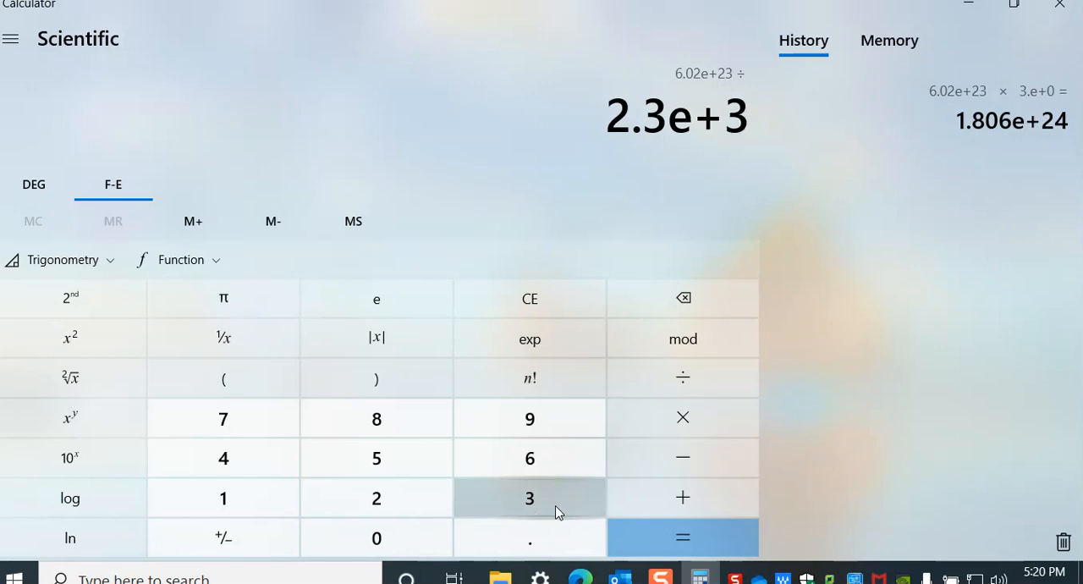
left_click(682, 537)
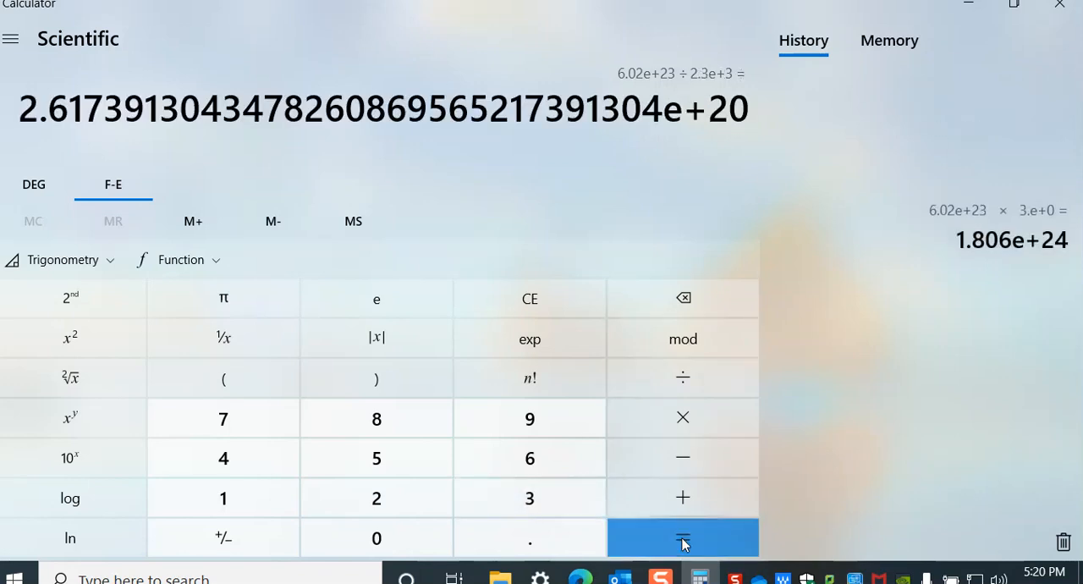
Log the division in history and highlight the result's e+20 exponent
left_click(681, 538)
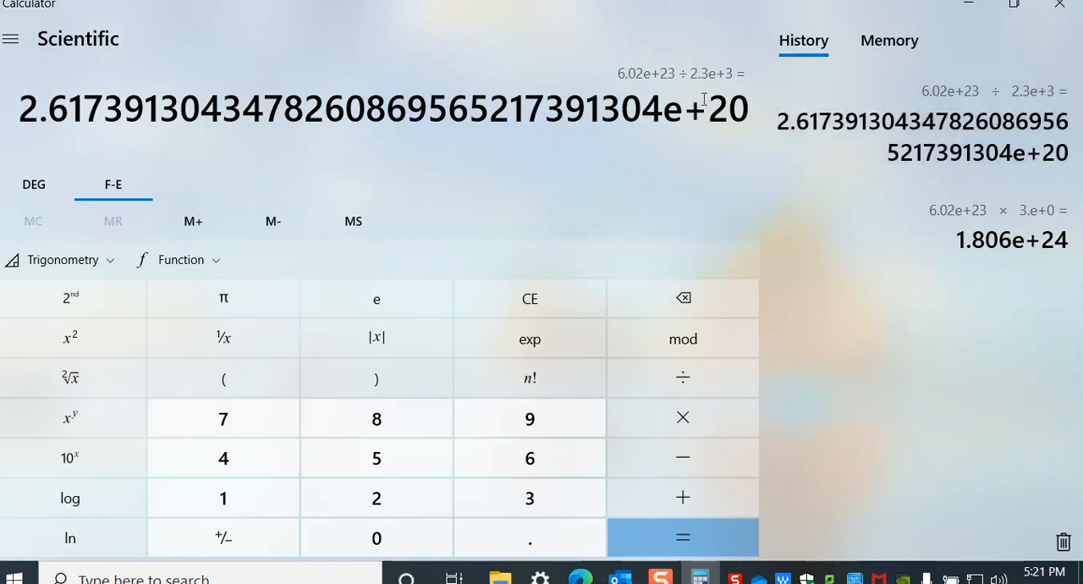
double_click(685, 109)
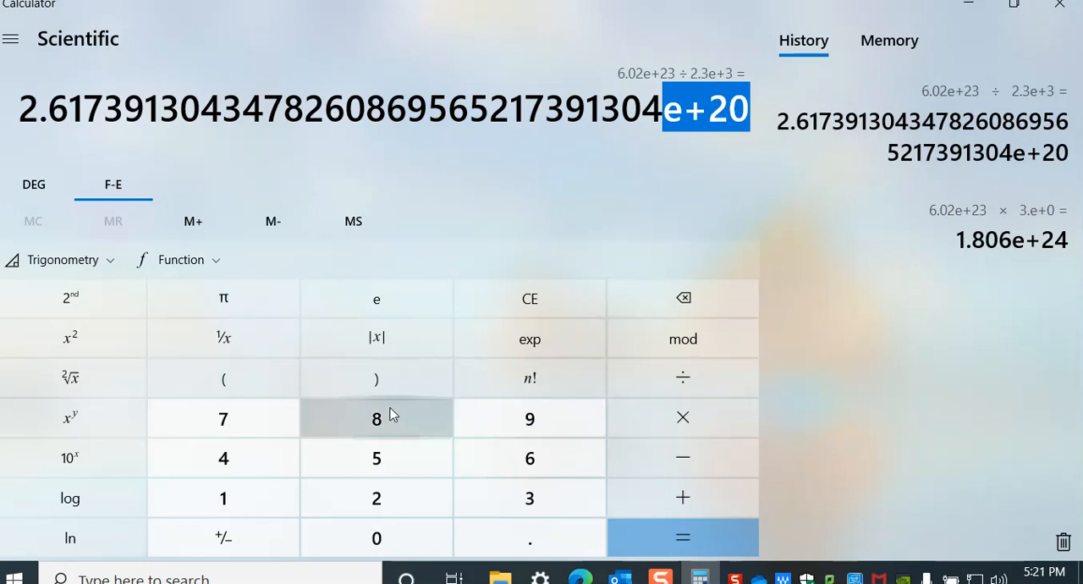
mouse_move(314, 455)
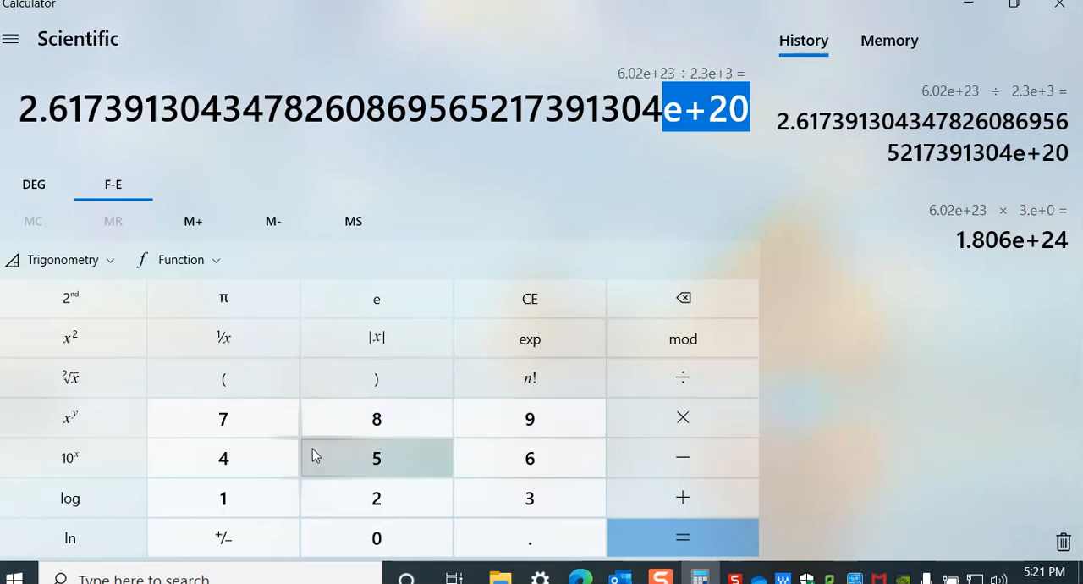
mouse_move(121, 497)
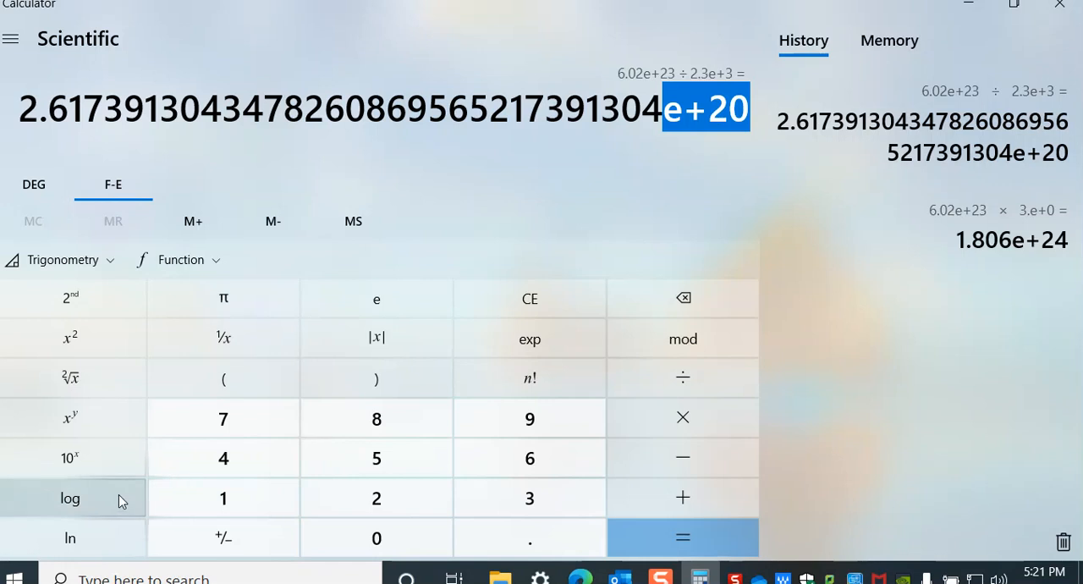
mouse_move(125, 500)
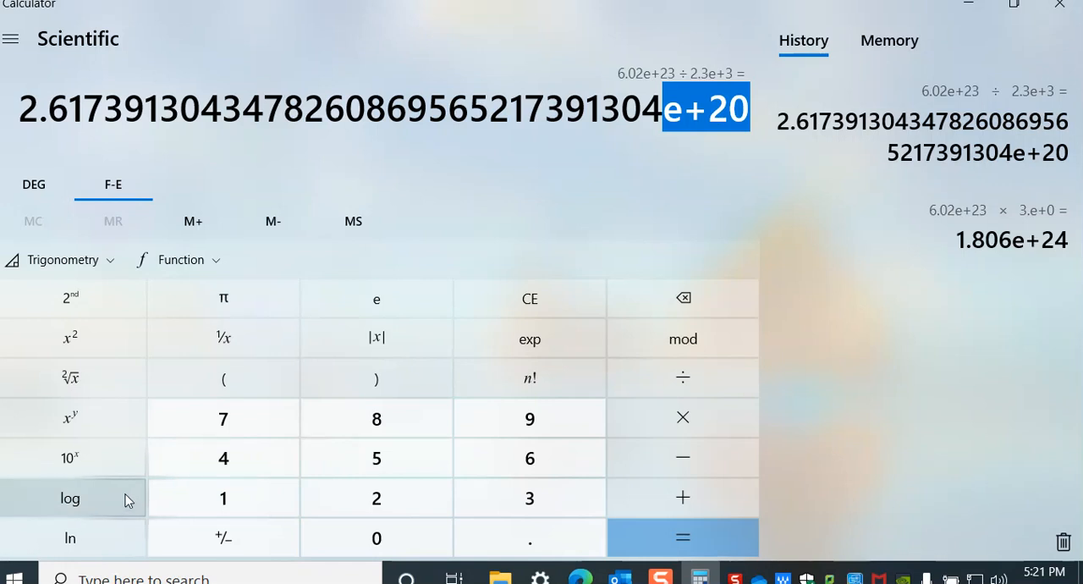
Take log of 2.617…e+20, giving about 2.0418e+1
left_click(69, 498)
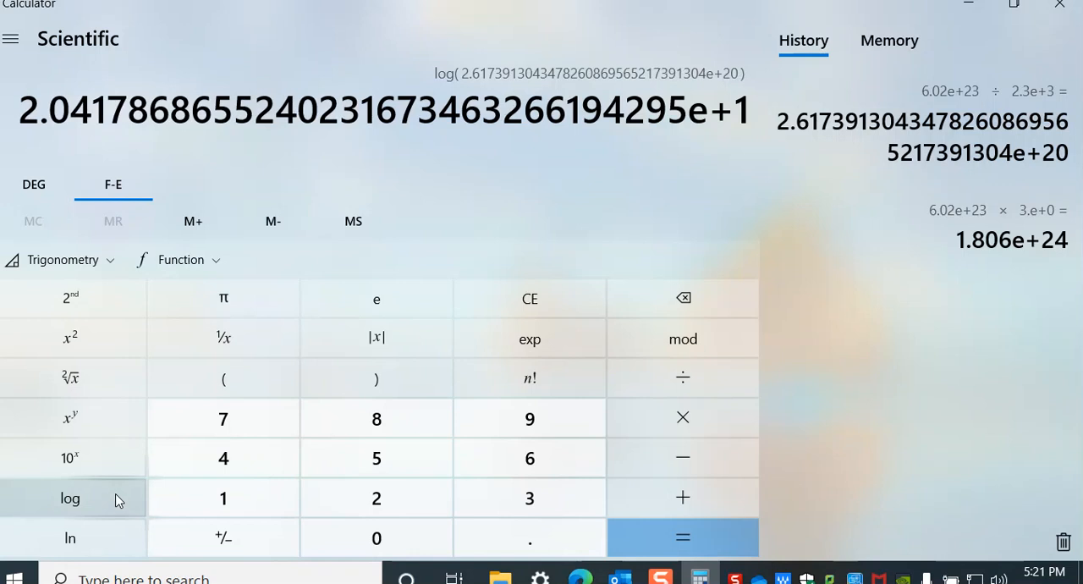
mouse_move(68, 507)
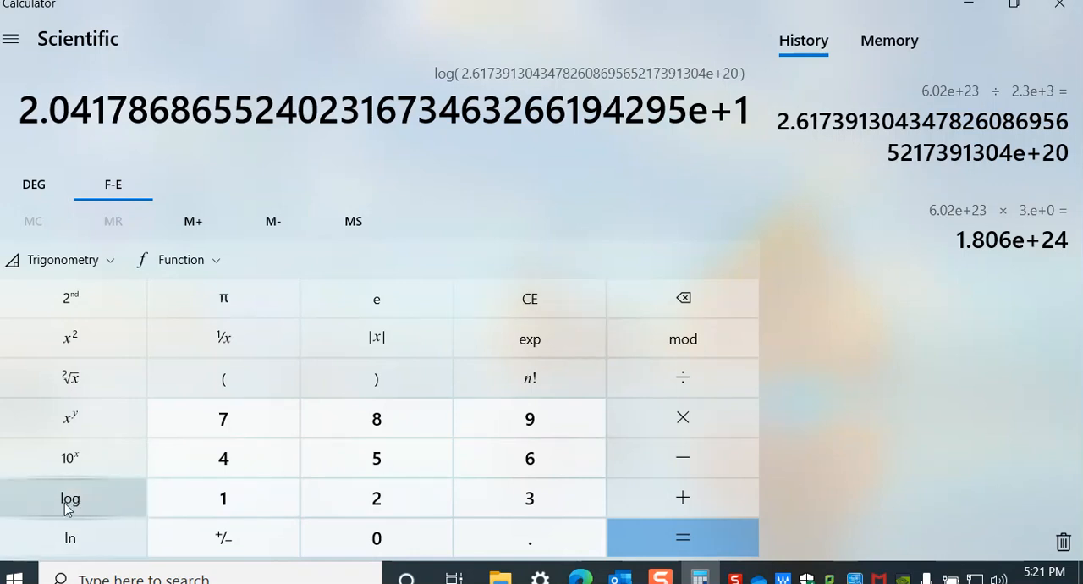
mouse_move(528, 298)
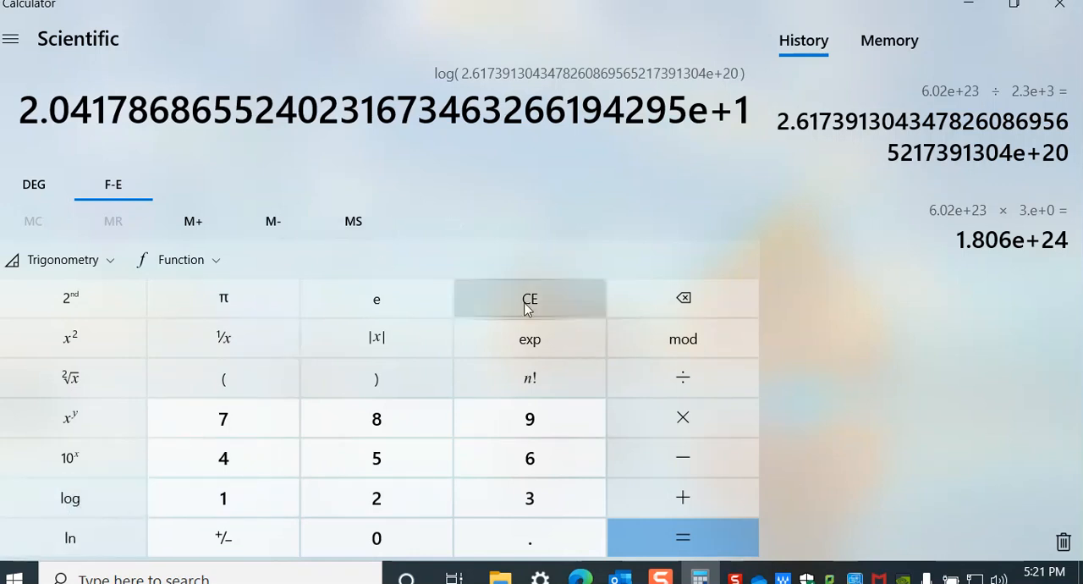
Clear the log result to 0 and empty the history pane
left_click(528, 299)
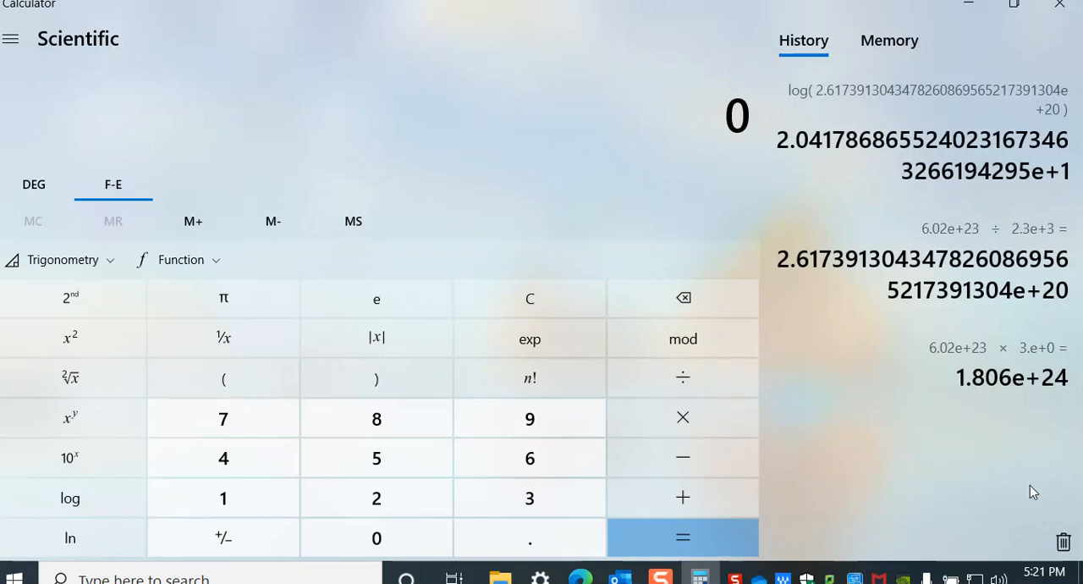
left_click(1064, 541)
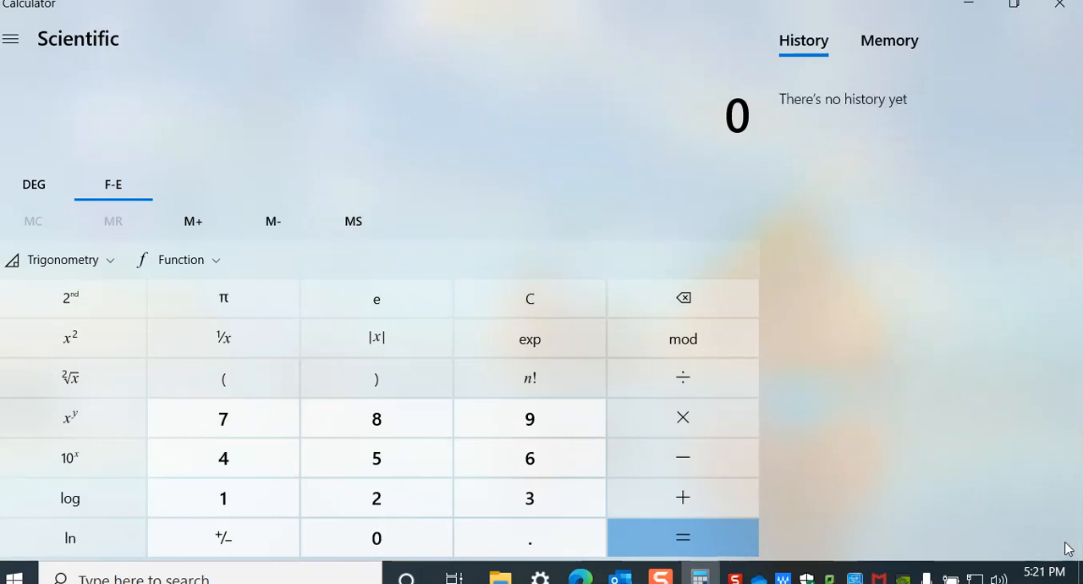
mouse_move(868, 116)
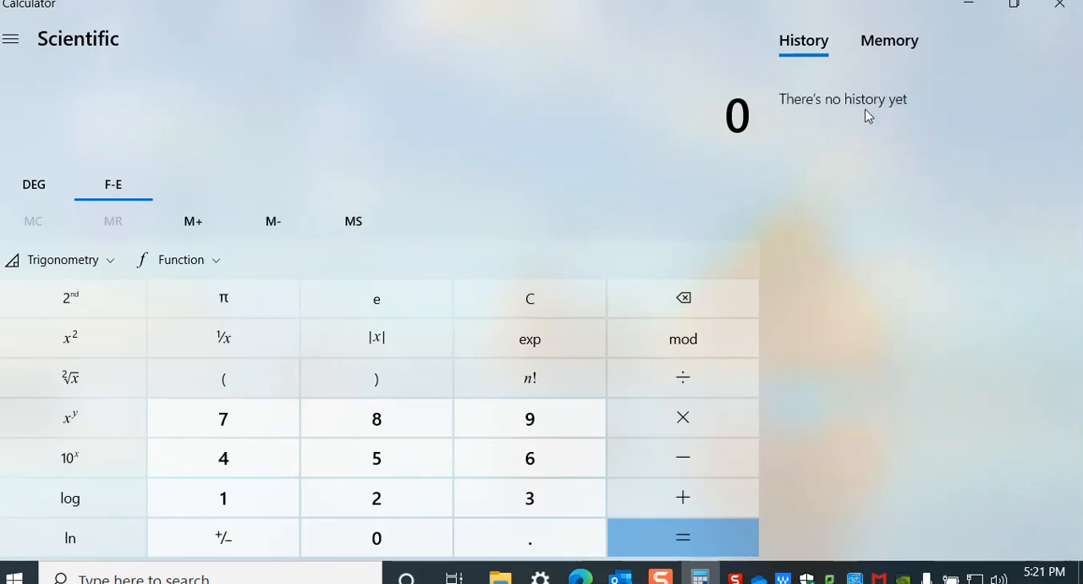
mouse_move(850, 415)
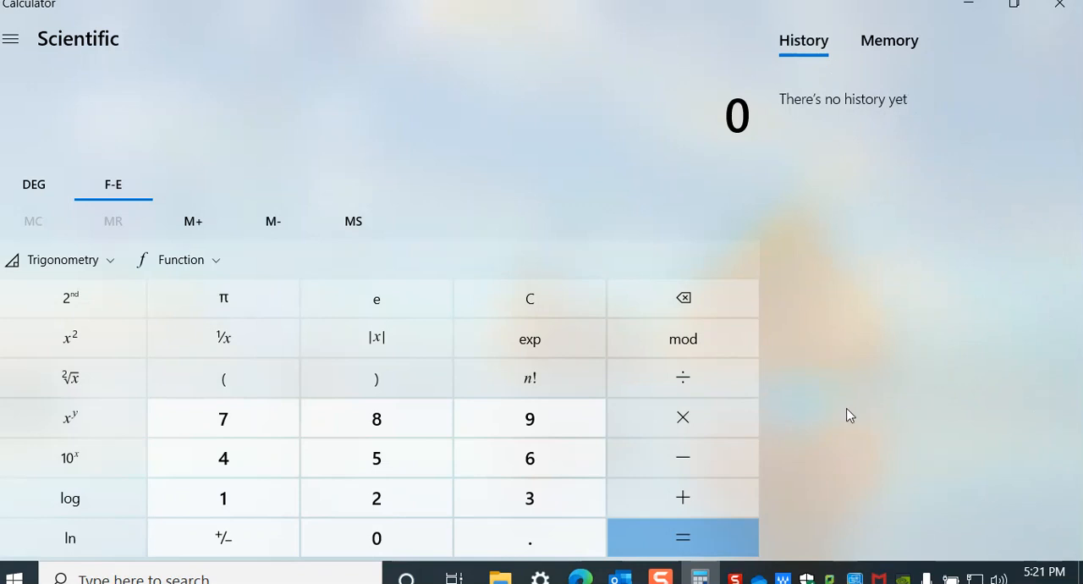
mouse_move(835, 208)
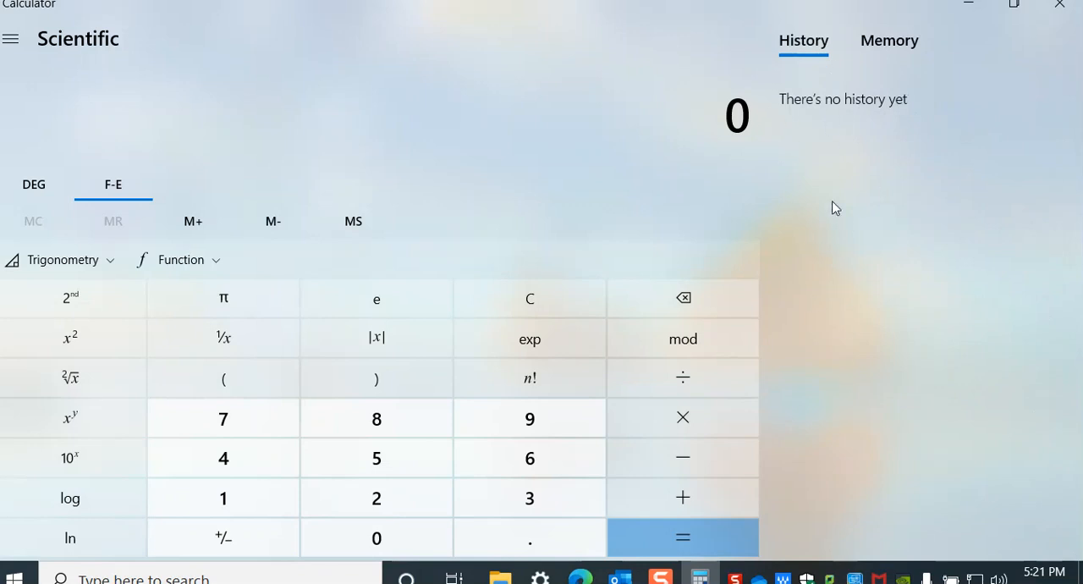
mouse_move(886, 407)
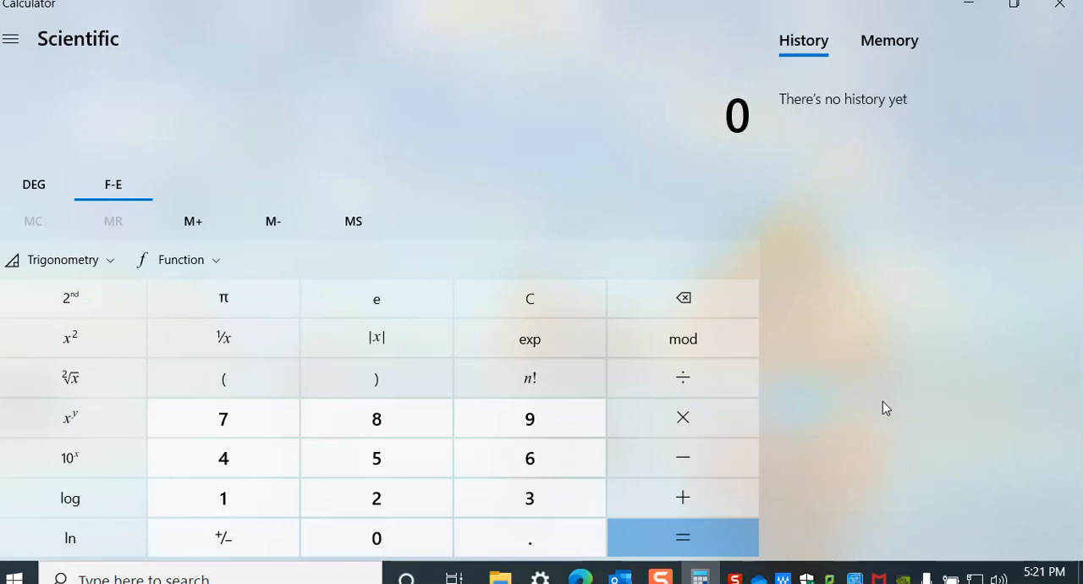